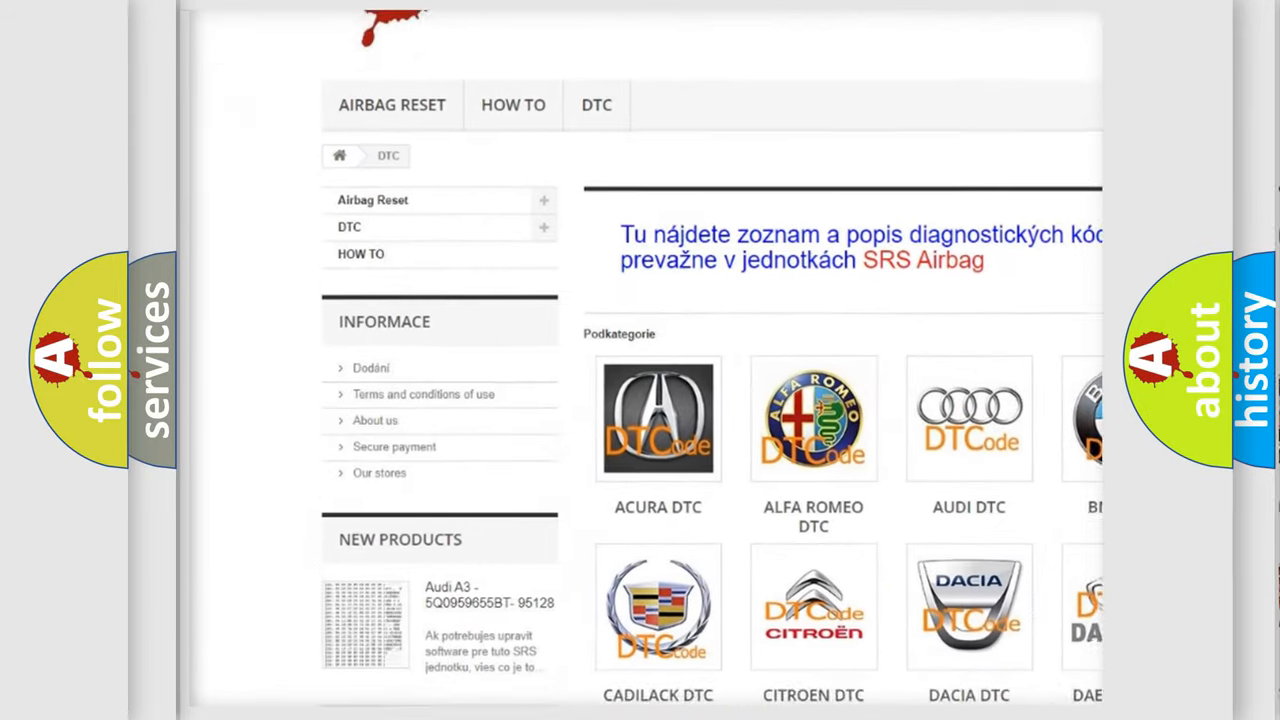
pyautogui.scroll(-3)
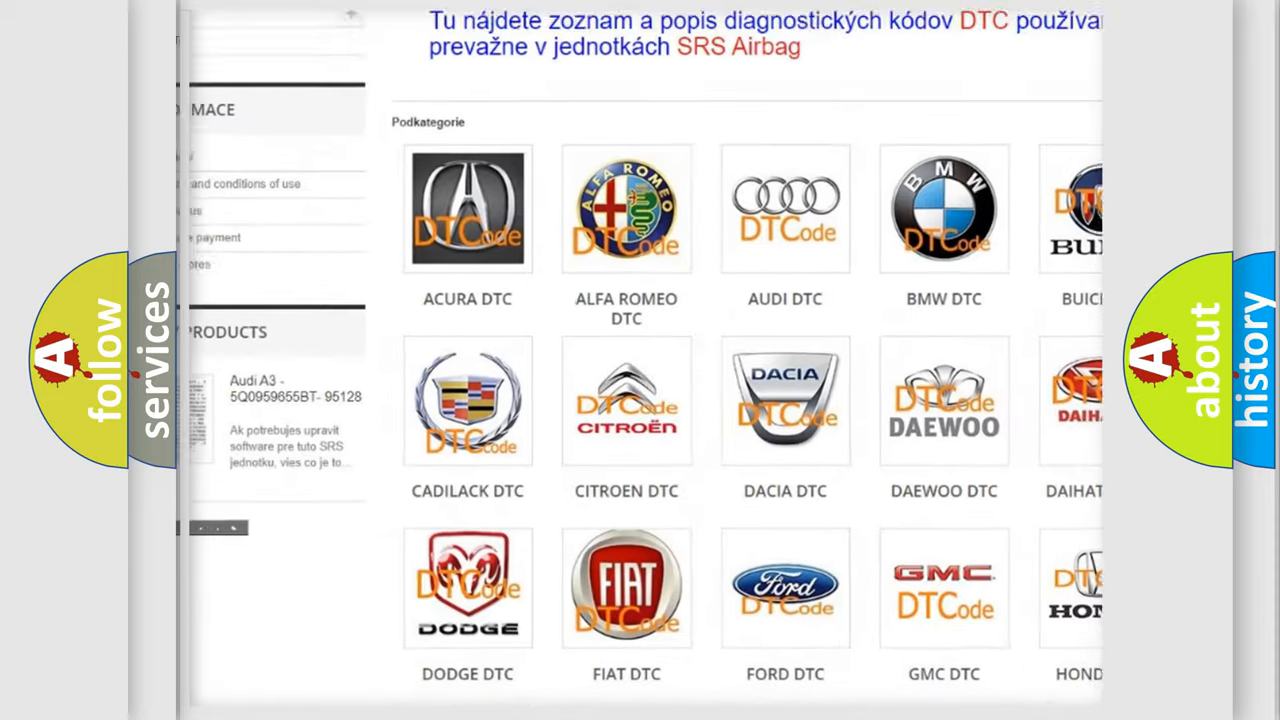
pyautogui.scroll(-3)
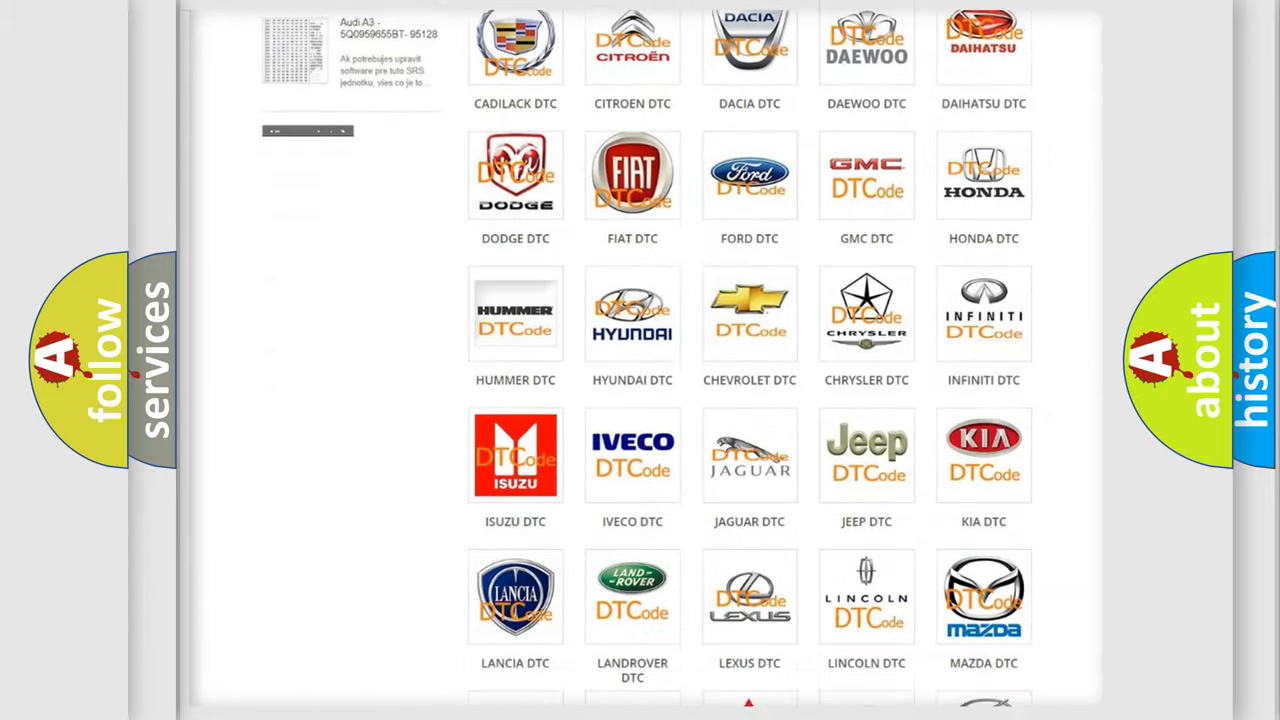
pyautogui.scroll(-3)
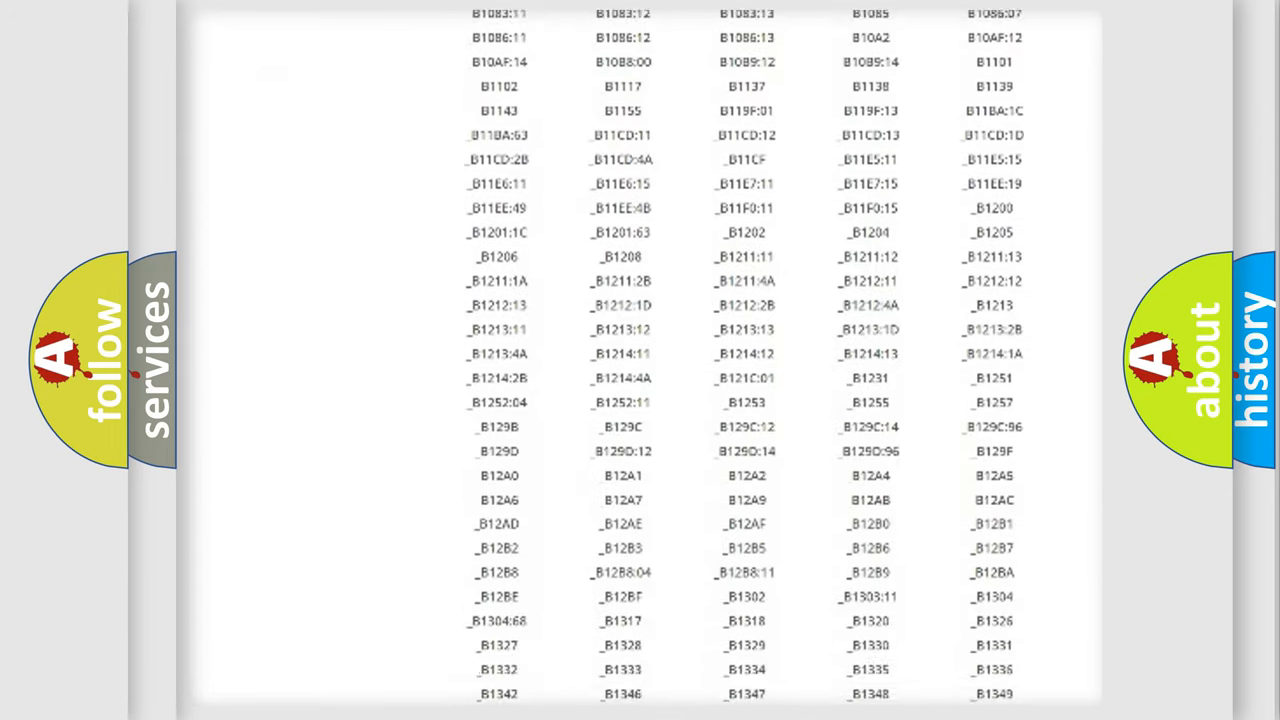
pyautogui.scroll(-3)
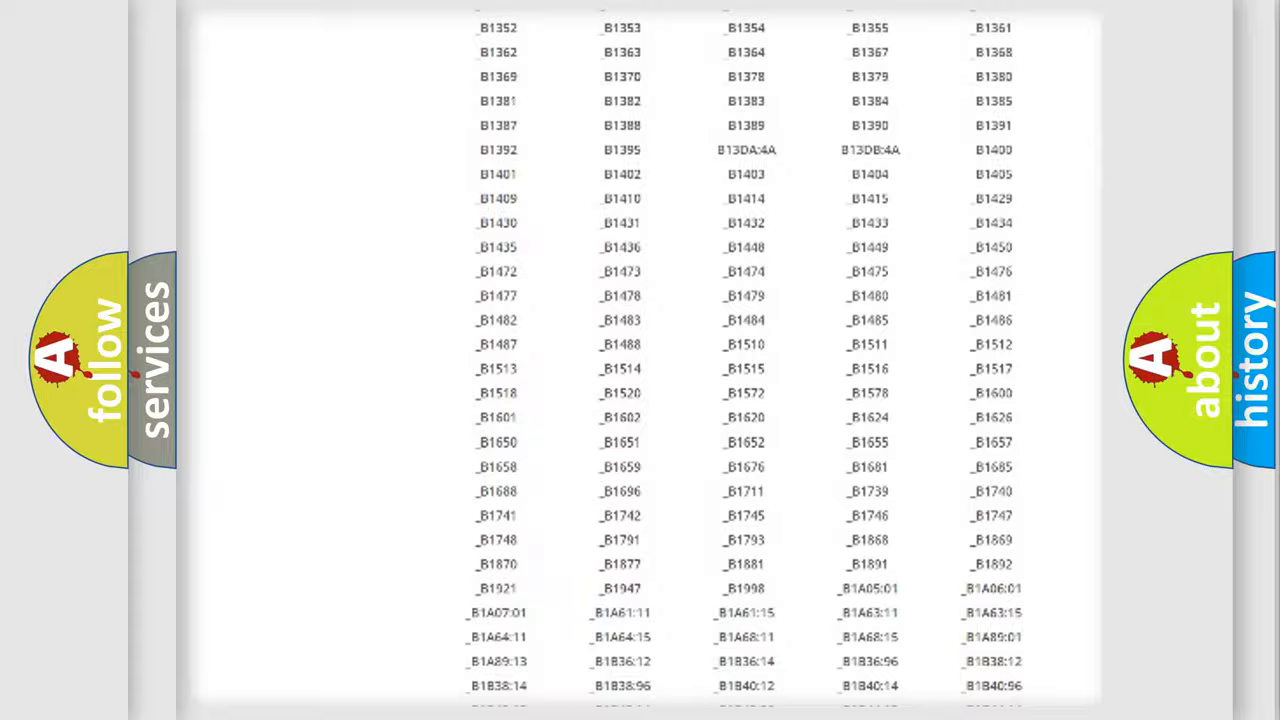